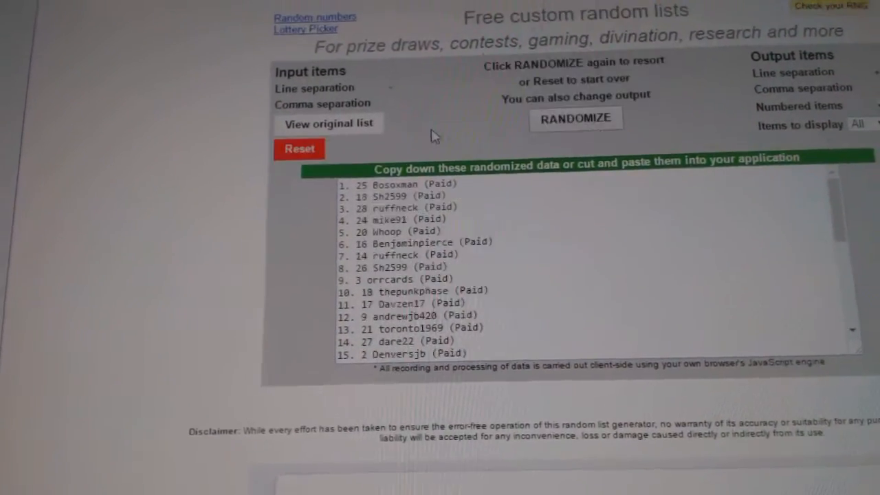
Reshuffle the participant list with RANDOMIZE and copy the numbered randomized output.
{"action": "left_click", "coordinate": [575, 118]}
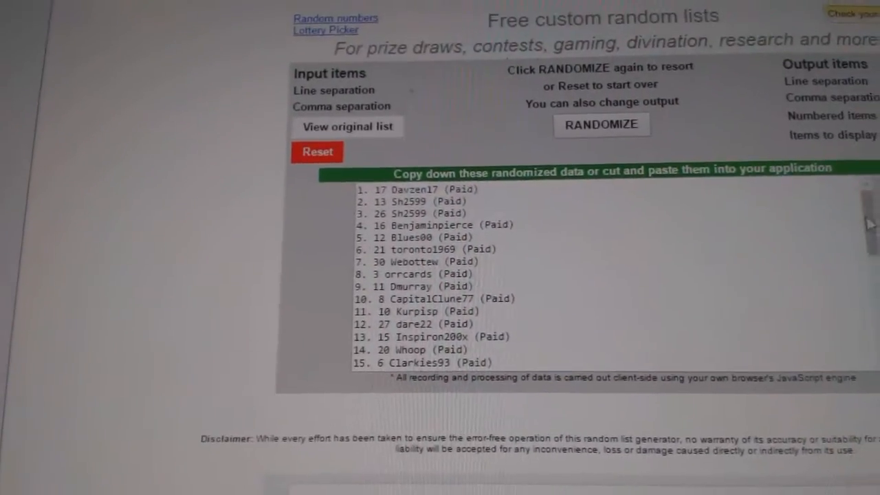
{"action": "right_click", "coordinate": [423, 234]}
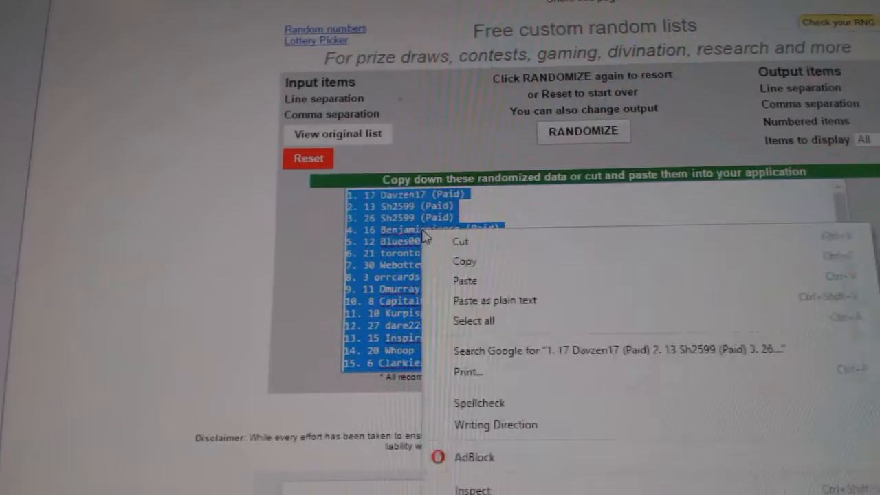
{"action": "left_click", "coordinate": [465, 261]}
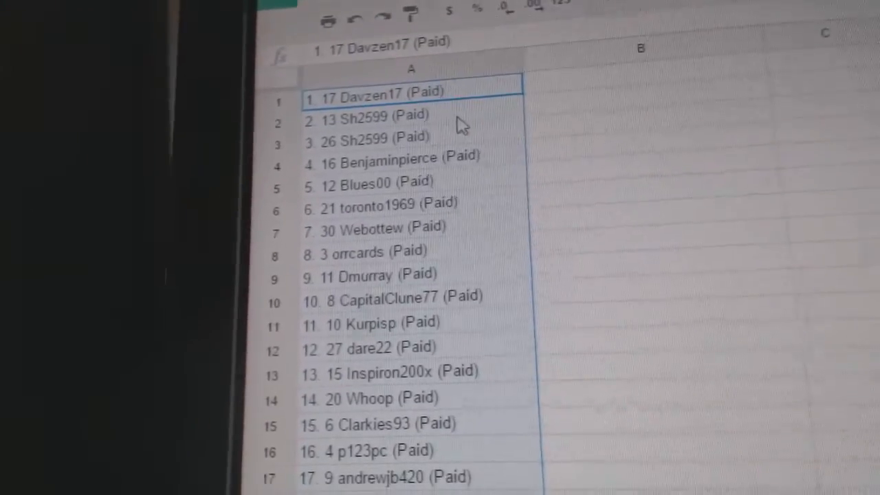
Scroll down column A and check the pasted entries, selecting rows 25 and 27.
{"action": "scroll", "scroll_direction": "down", "scroll_amount": 3}
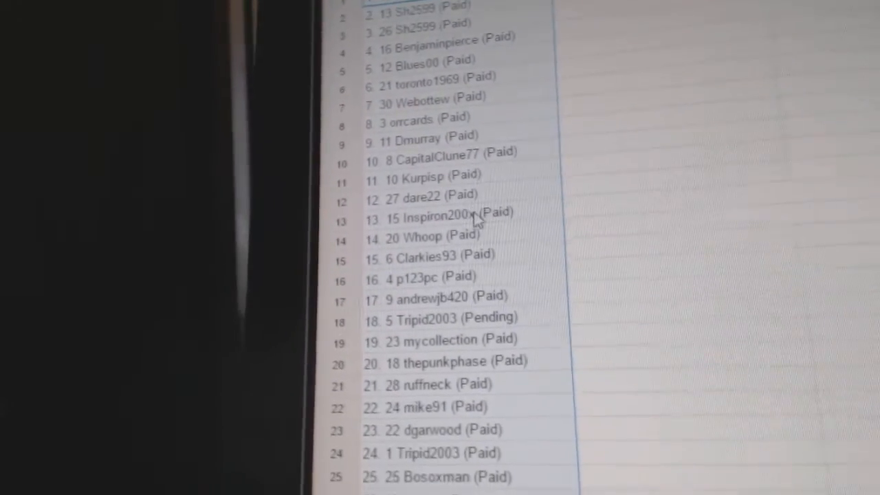
{"action": "scroll", "scroll_direction": "down", "scroll_amount": 3}
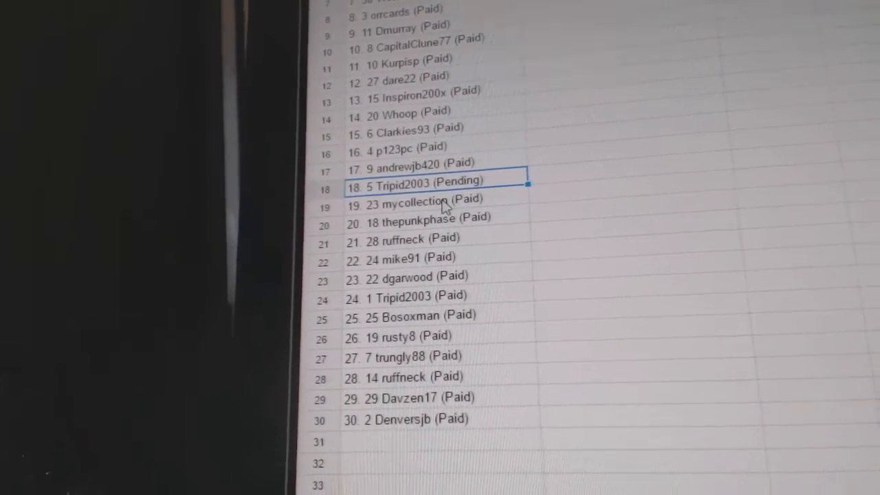
{"action": "left_click", "coordinate": [412, 236]}
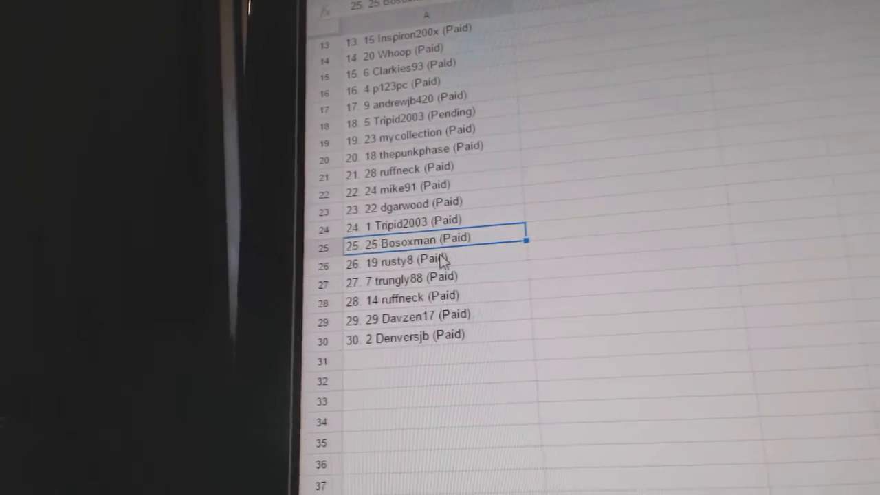
{"action": "left_click", "coordinate": [426, 268]}
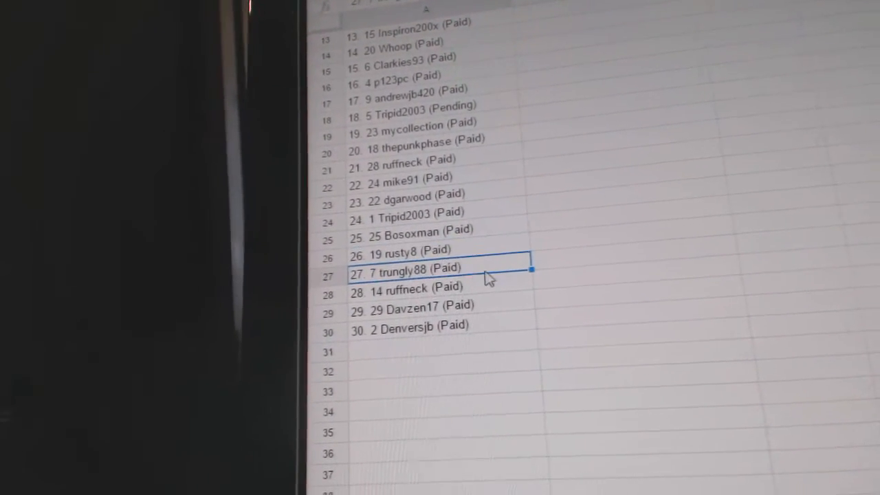